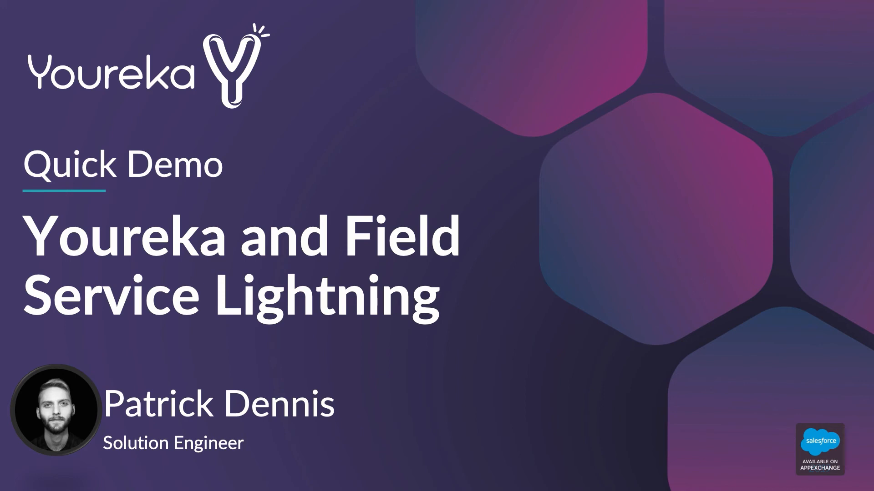
- Advance past the title and About Youreka slides to slide 3
key(Right)
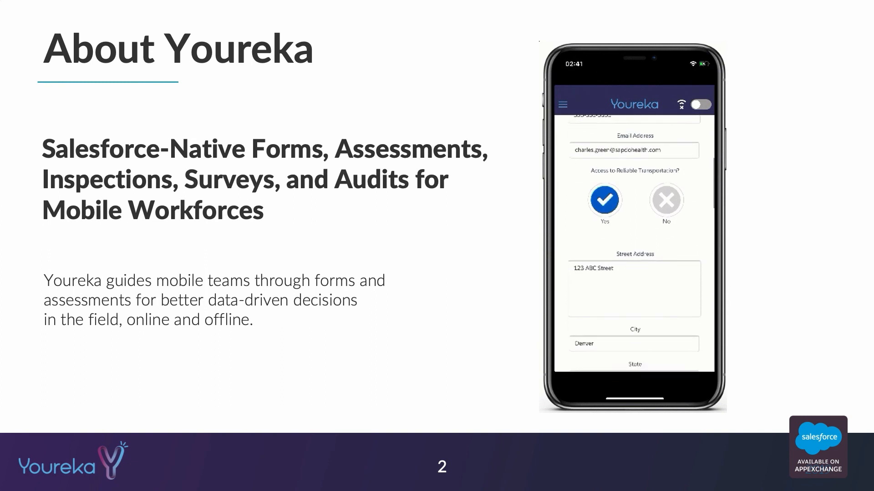
scroll(down, 3)
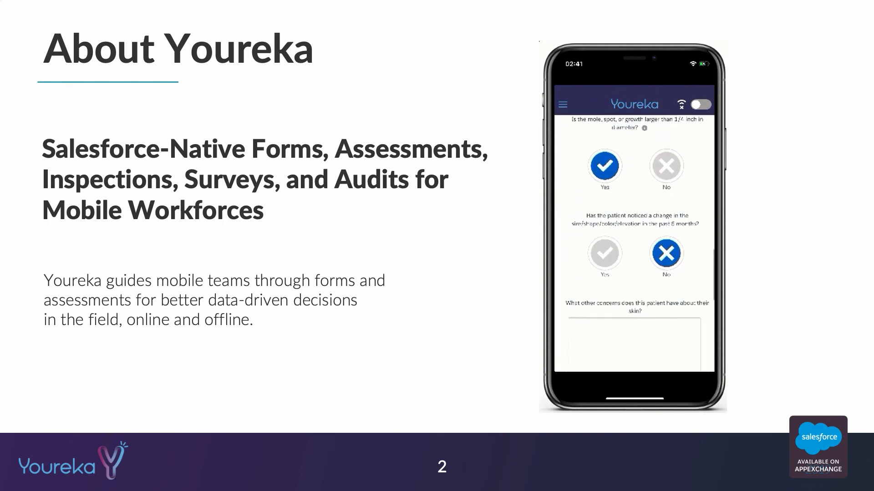
scroll(down, 3)
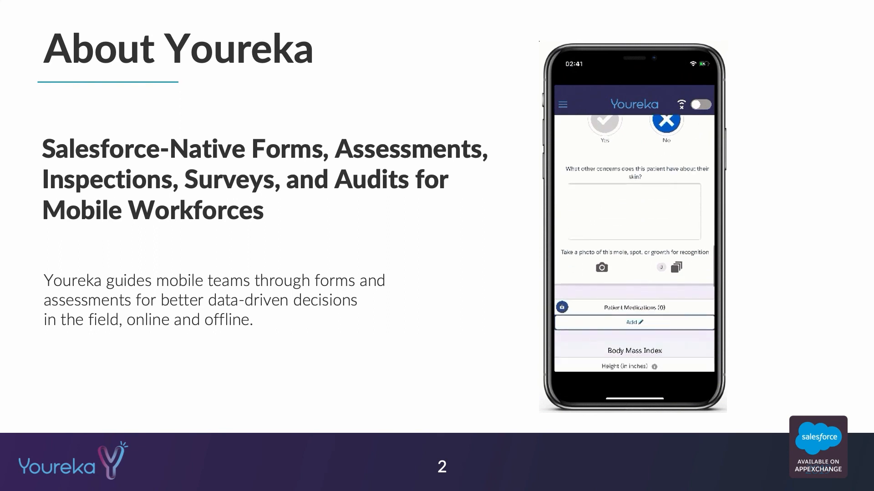
scroll(down, 3)
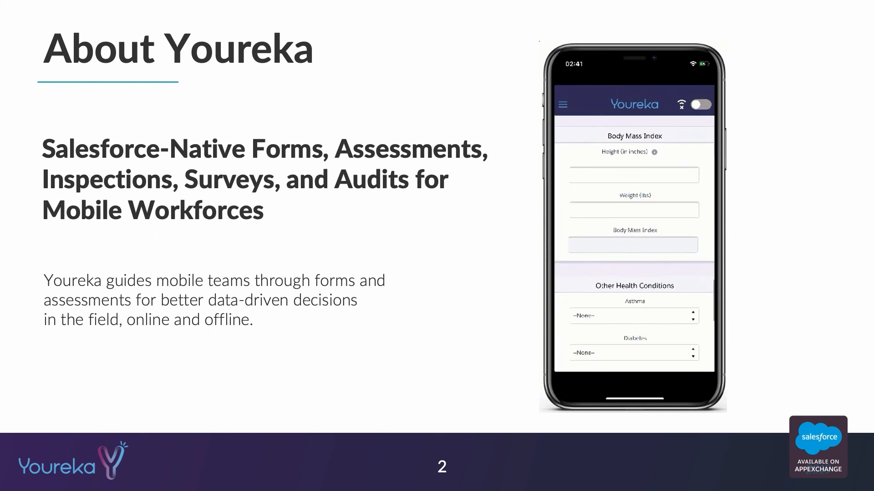
text(72)
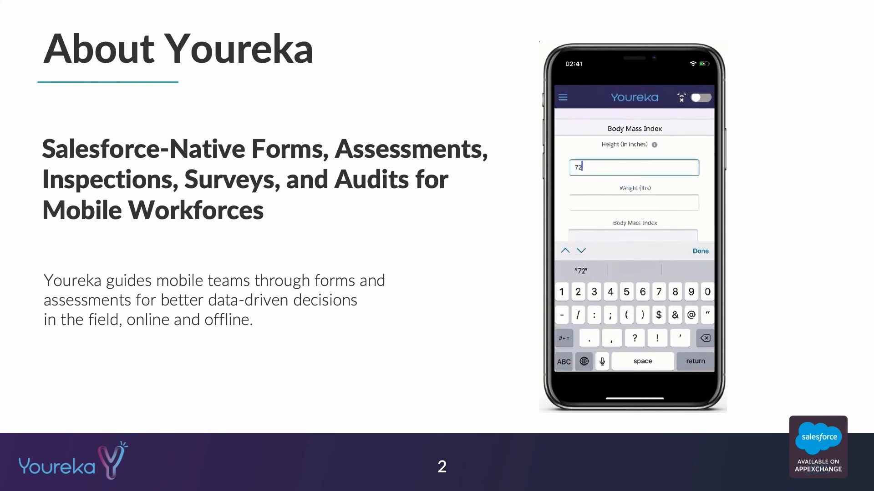
key(Right)
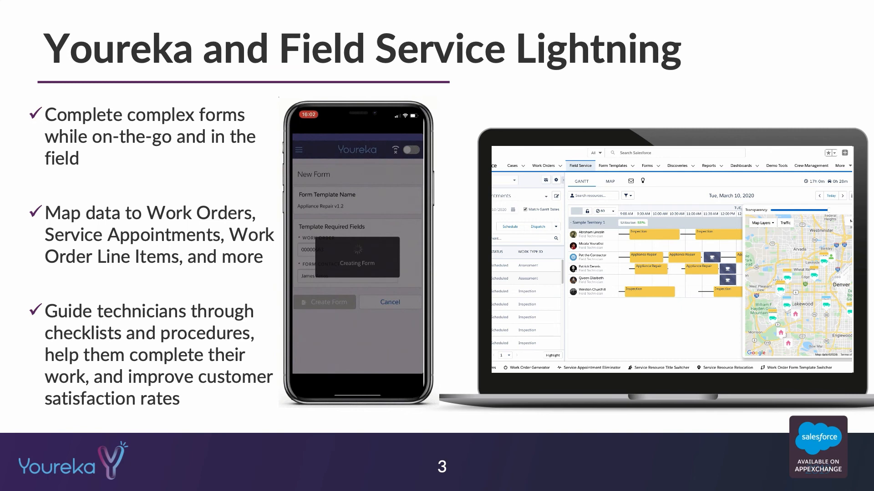
- Present the Youreka with Field Service Lightning slide, then advance past it
click(325, 302)
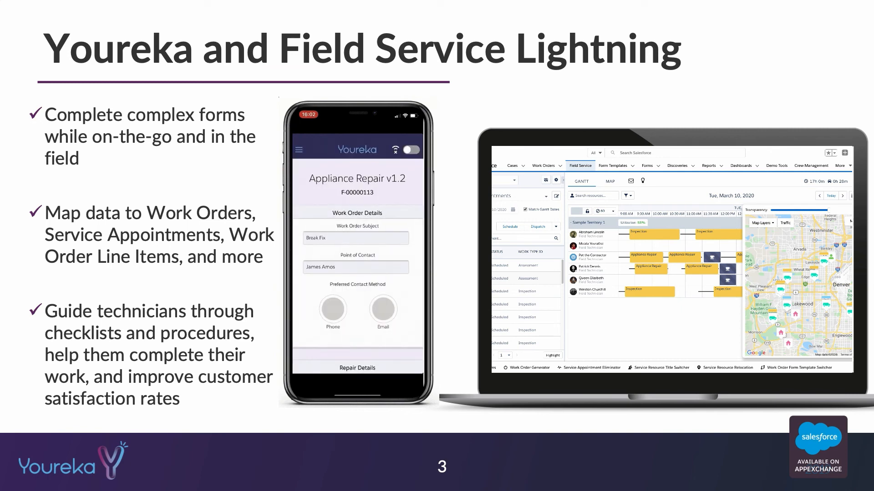
scroll(down, 3)
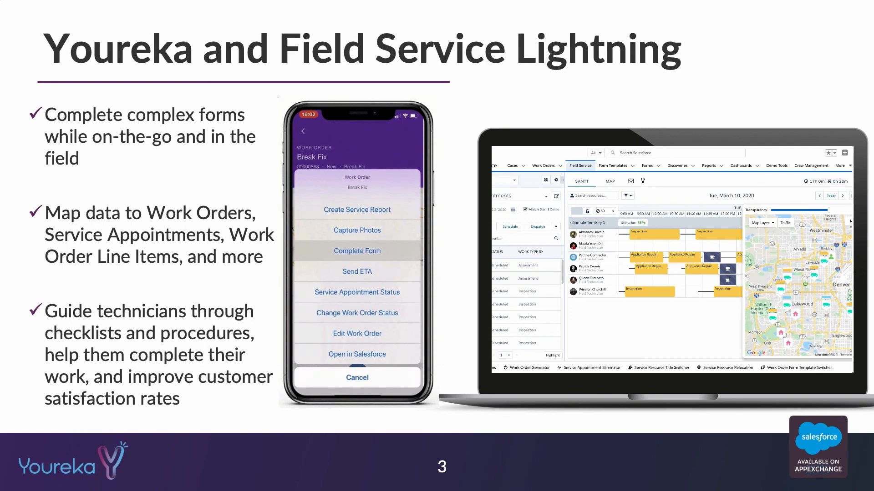
key(right)
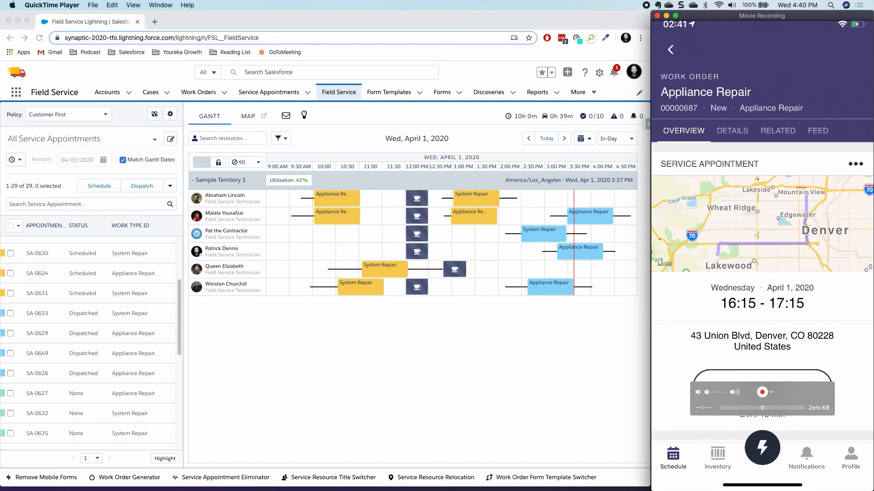
- Open the mobile Youreka Appliance Repair form beside the dispatch Gantt
click(761, 392)
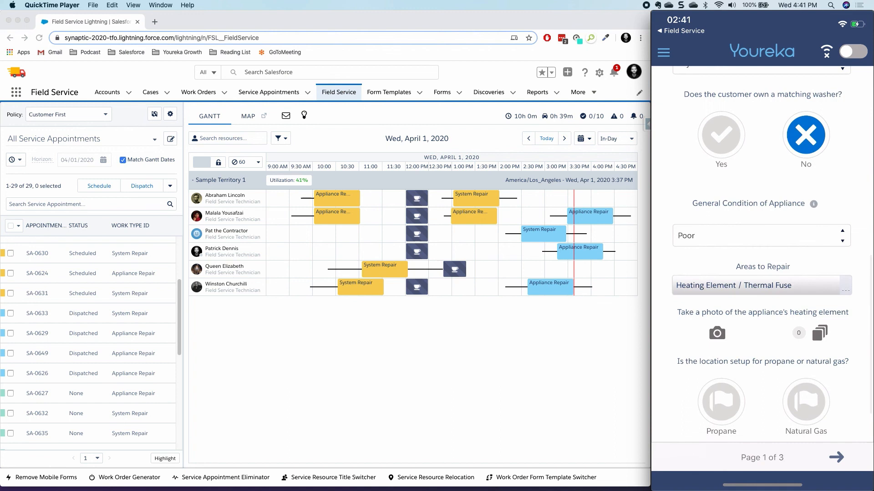
- Scroll down page one after answering No, Poor, and Heating Element / Thermal Fuse
scroll(down, 3)
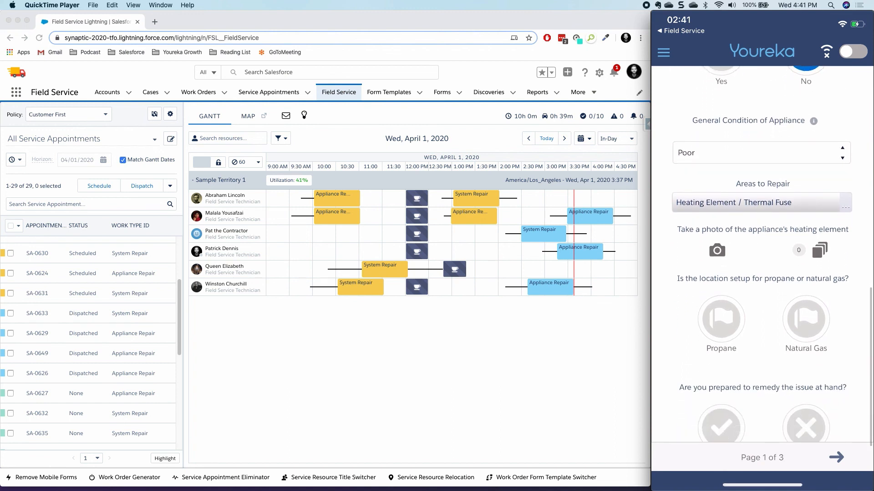
- Attach a captured heating element photo and answer Yes that the issue can be remedied
click(717, 249)
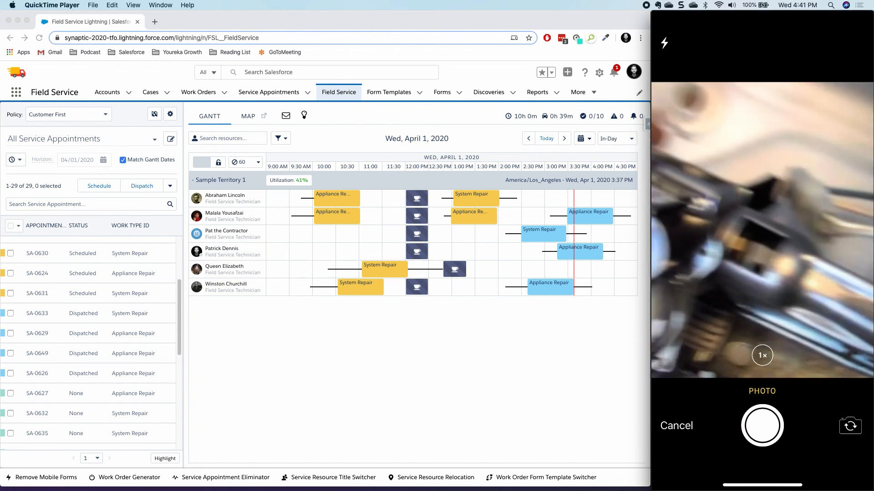
click(762, 426)
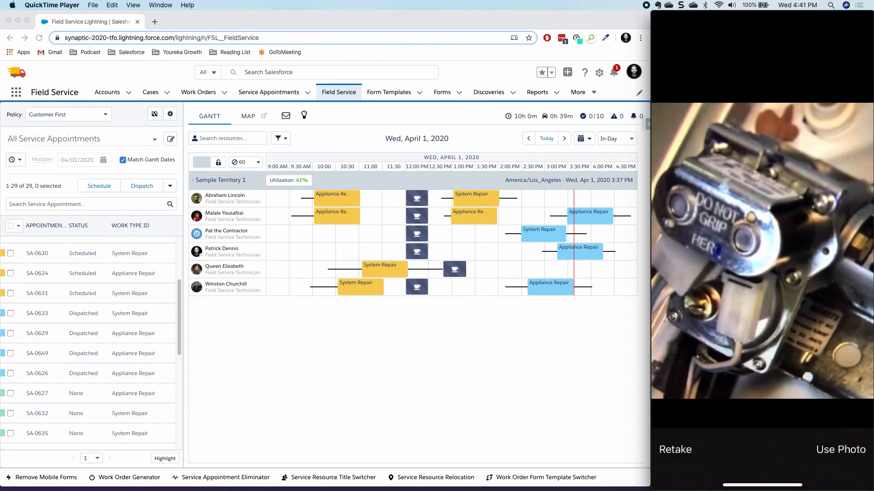
click(841, 449)
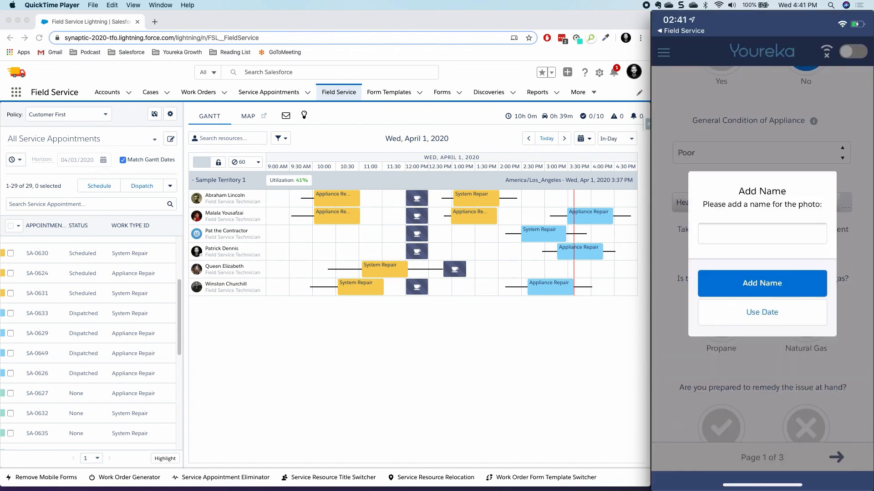
click(761, 312)
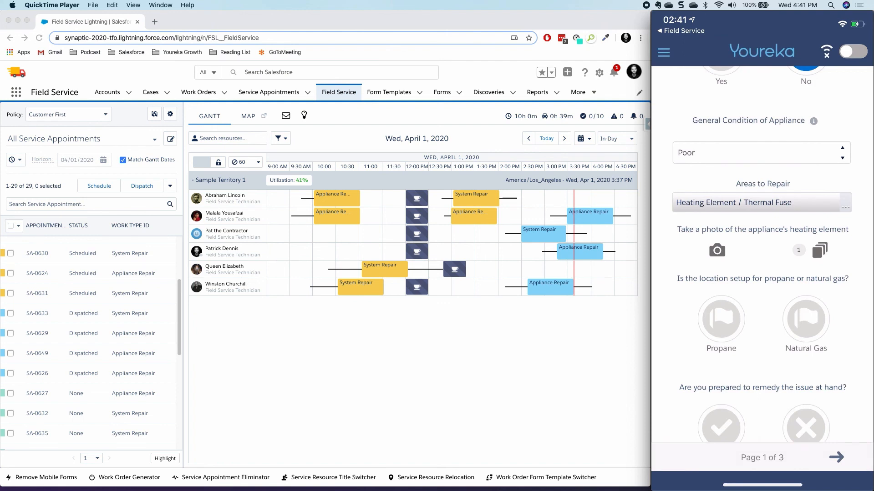
scroll(down, 3)
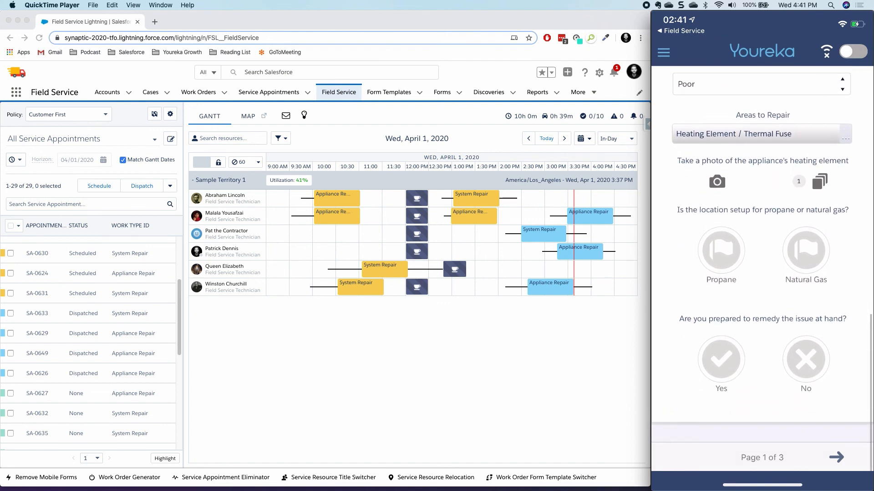
click(804, 245)
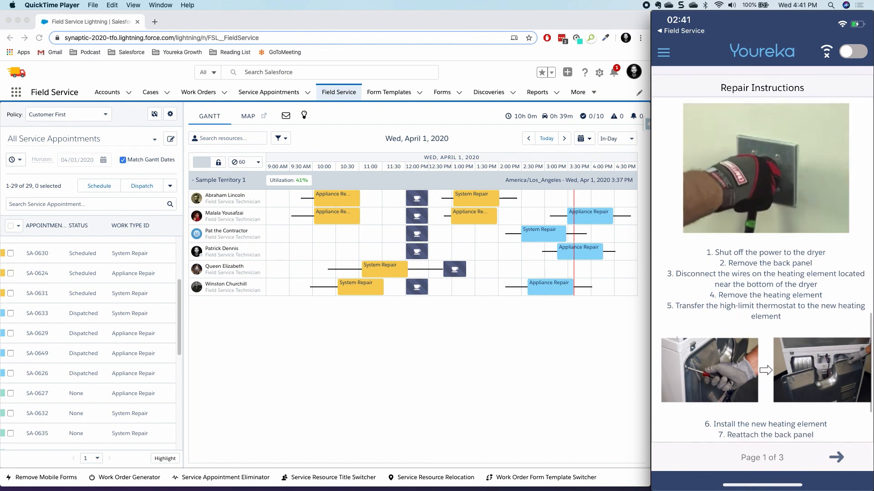
- Scroll down to the Repair Instructions section of the form
scroll(down, 3)
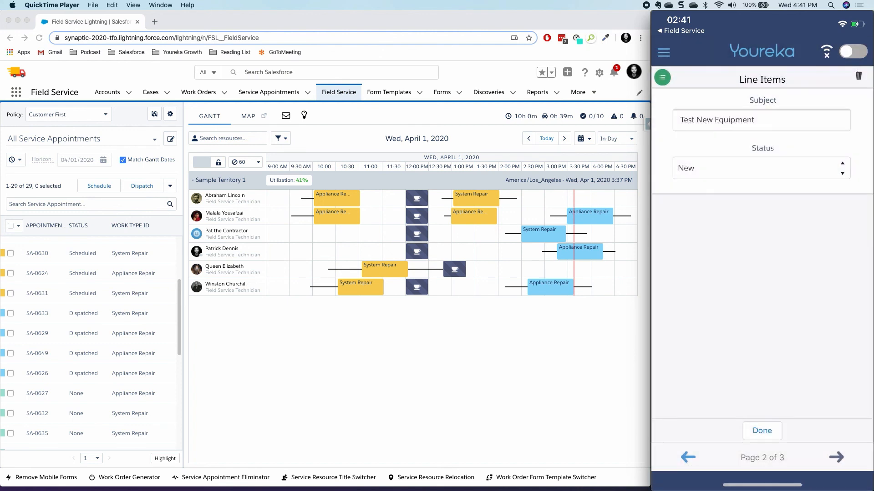
- Finish the Test New Equipment line item with status New and continue
click(760, 168)
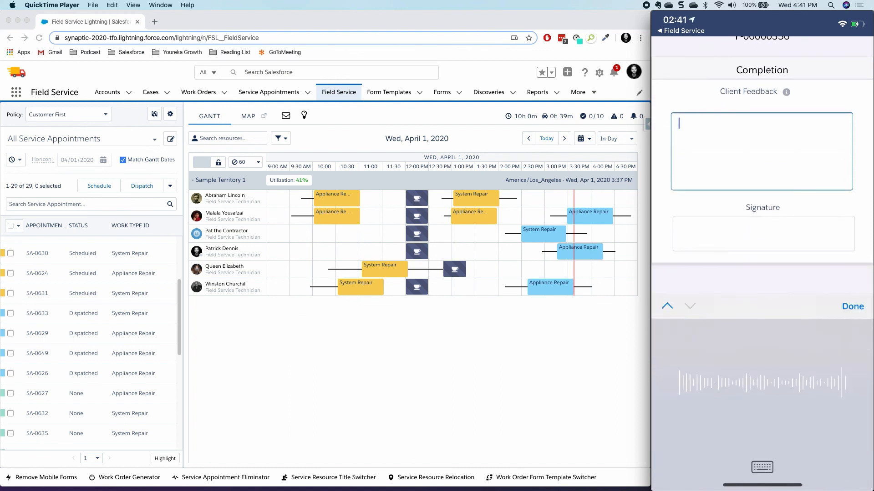
- Enter feedback 'I'm really happy with my experience today', submit, and return to the work order
text(I'm really happy with)
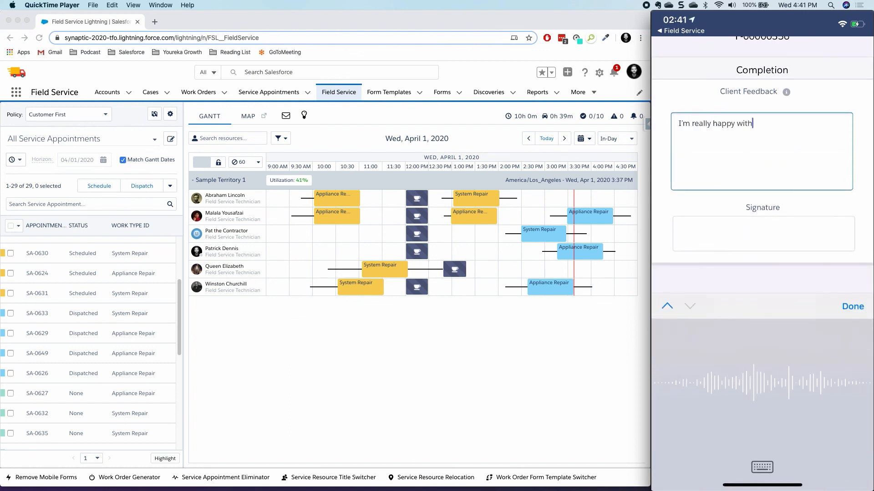
text(my experience today)
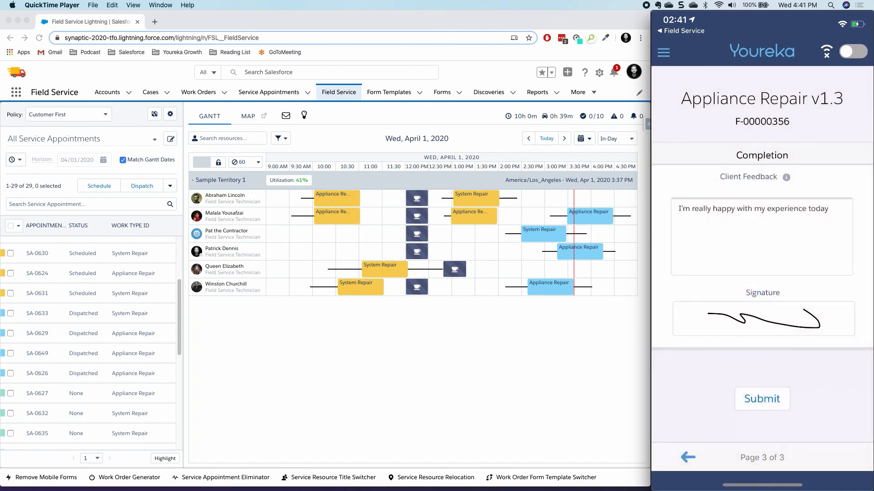
click(762, 399)
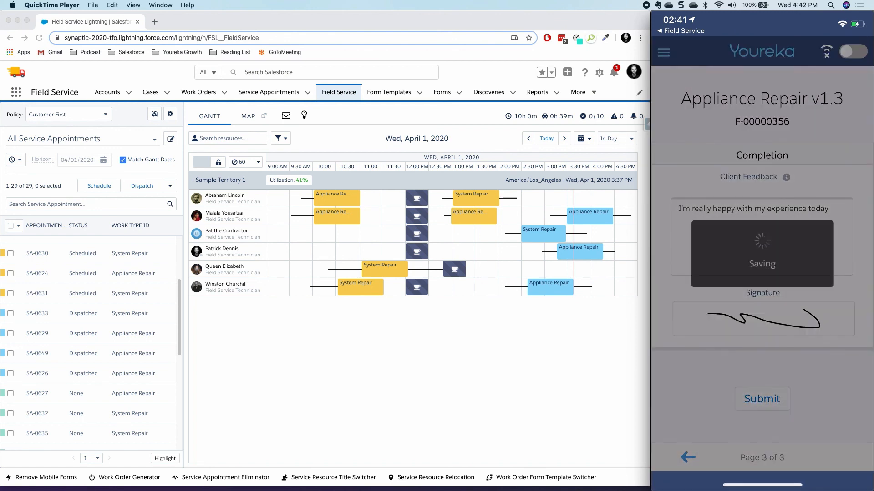
click(761, 399)
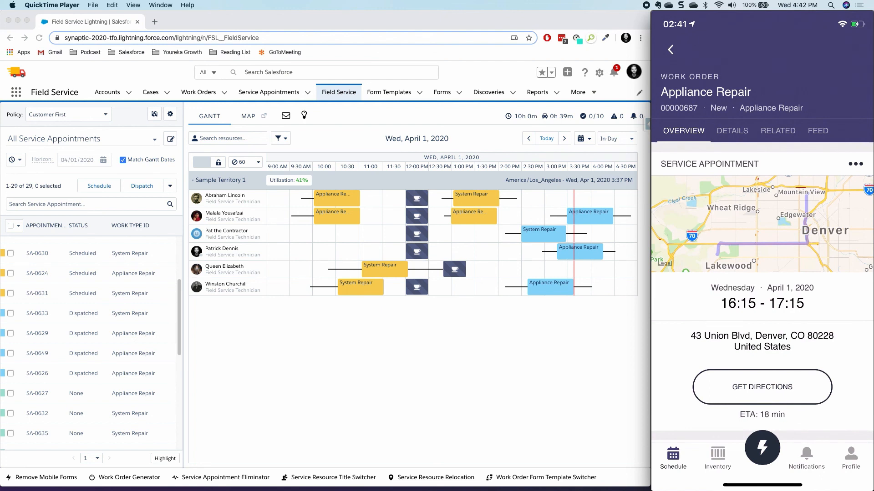
mouse_move(451, 124)
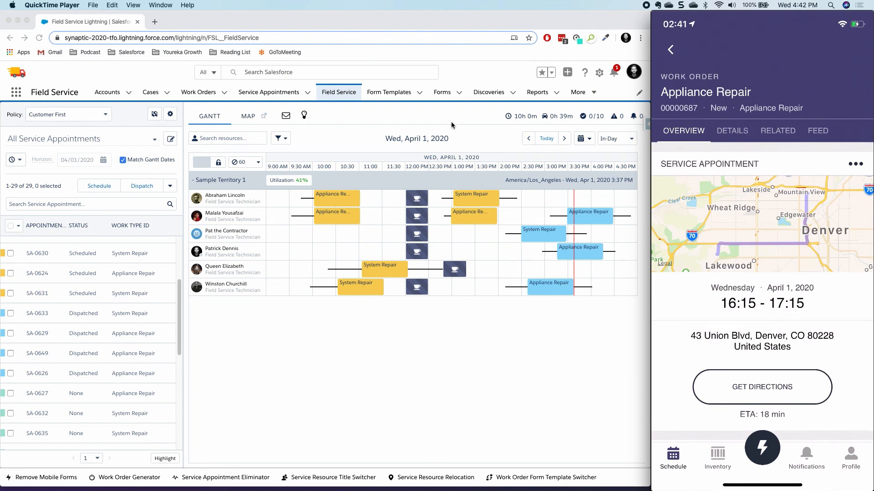
- Open form F-00000356 from the Forms list and scroll through its details
click(442, 91)
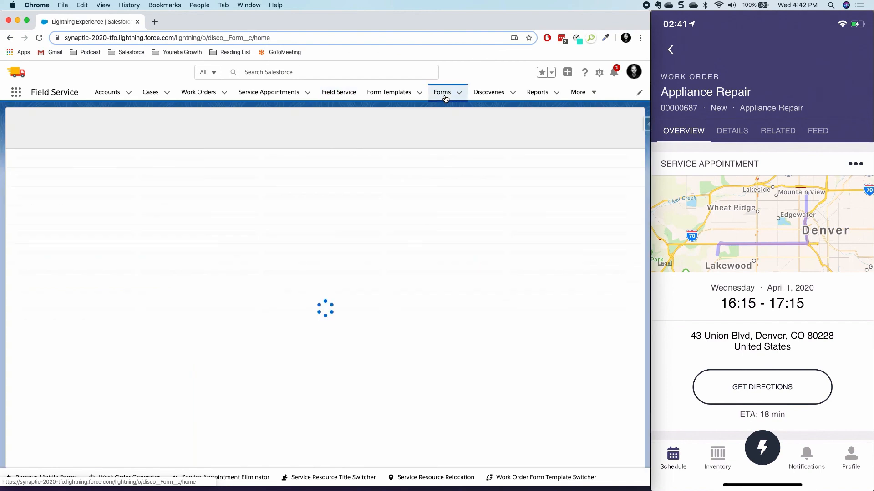
click(442, 92)
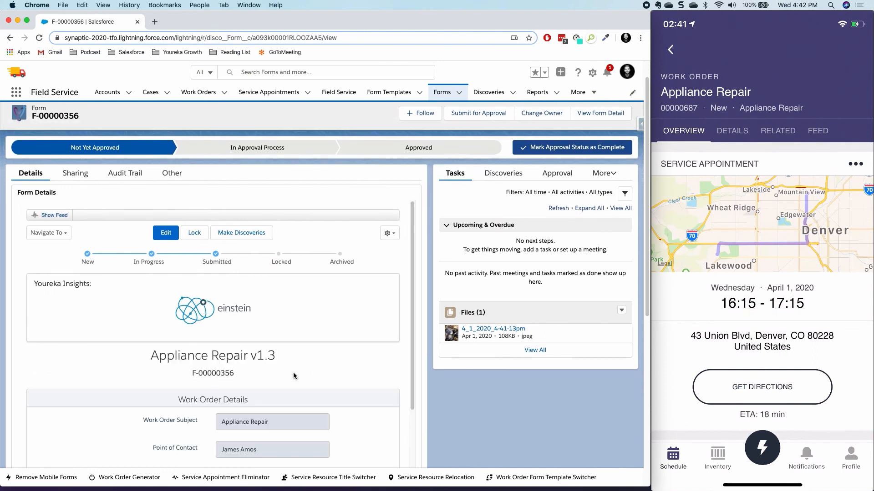
scroll(down, 3)
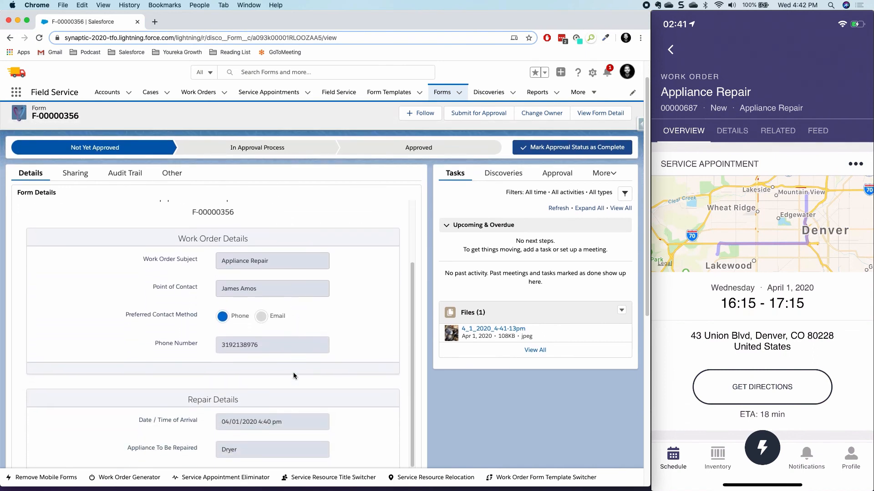